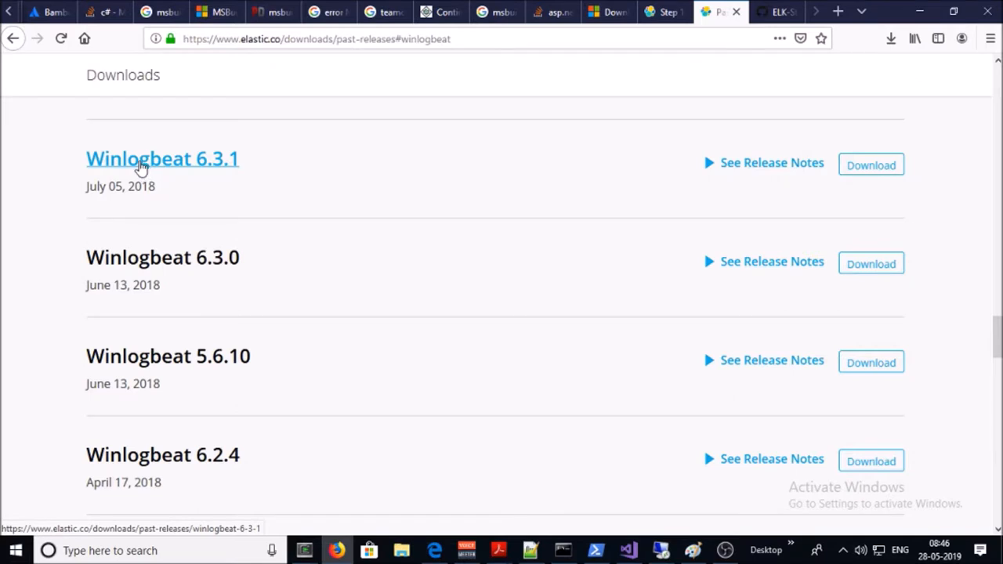
- Open the Winlogbeat 6.3.1 release from the past releases list
{"action": "left_click", "coordinate": [317, 38]}
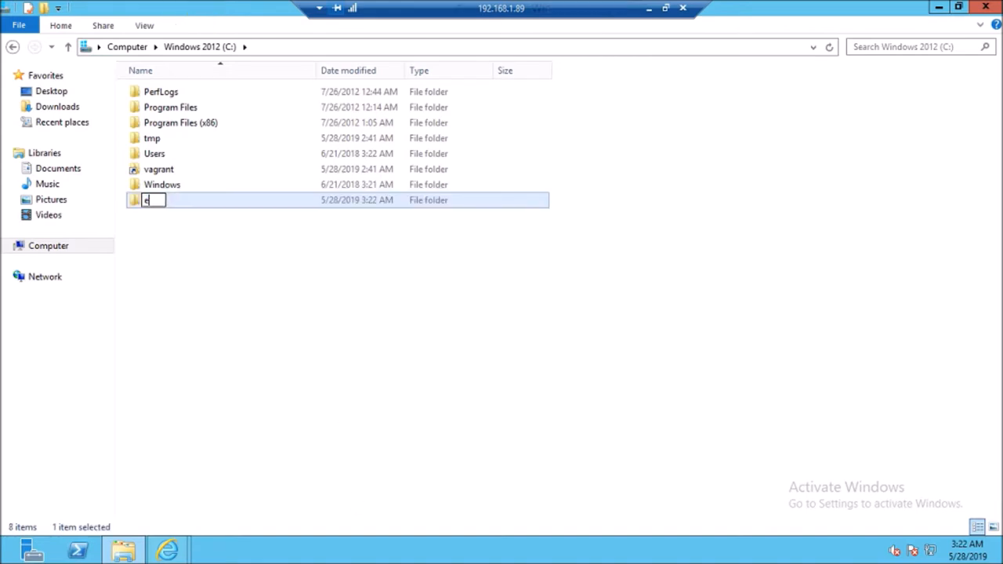
- Name the new folder elk and select winlogbeat.yml in winlogbeat-6.3.1
{"action": "type", "text": "lk\\winlogbeat-6.3.1"}
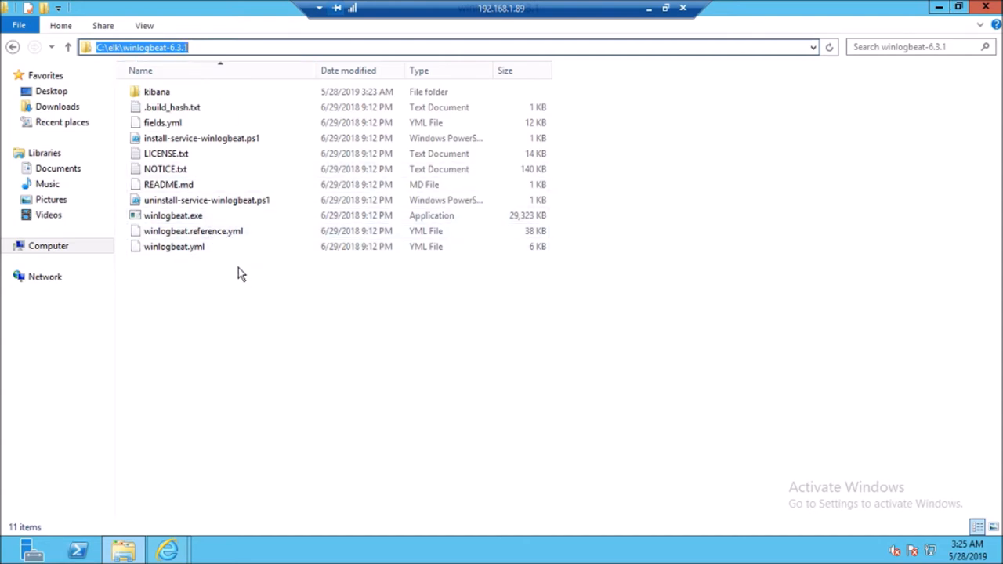
{"action": "mouse_move", "coordinate": [235, 302]}
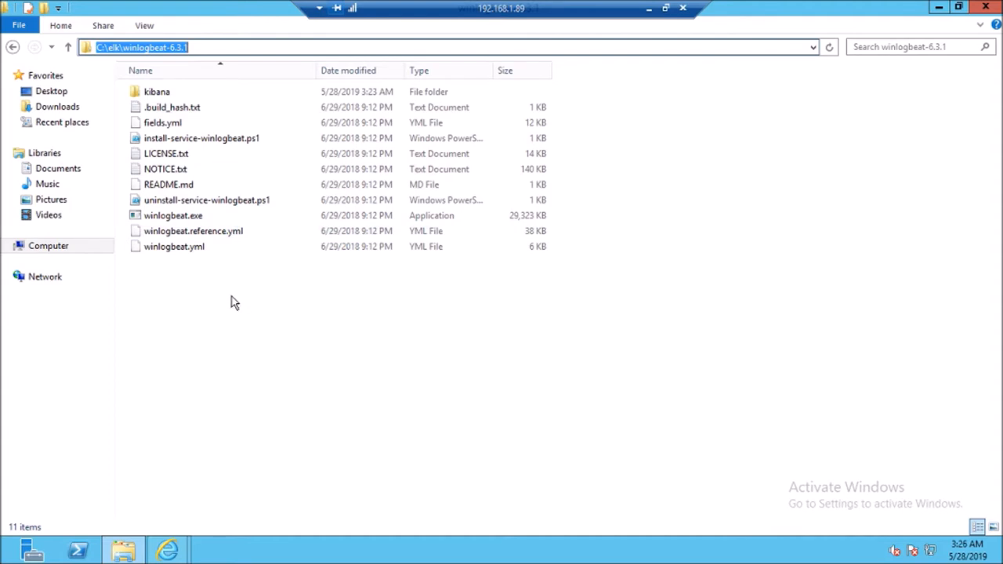
{"action": "left_click", "coordinate": [174, 246]}
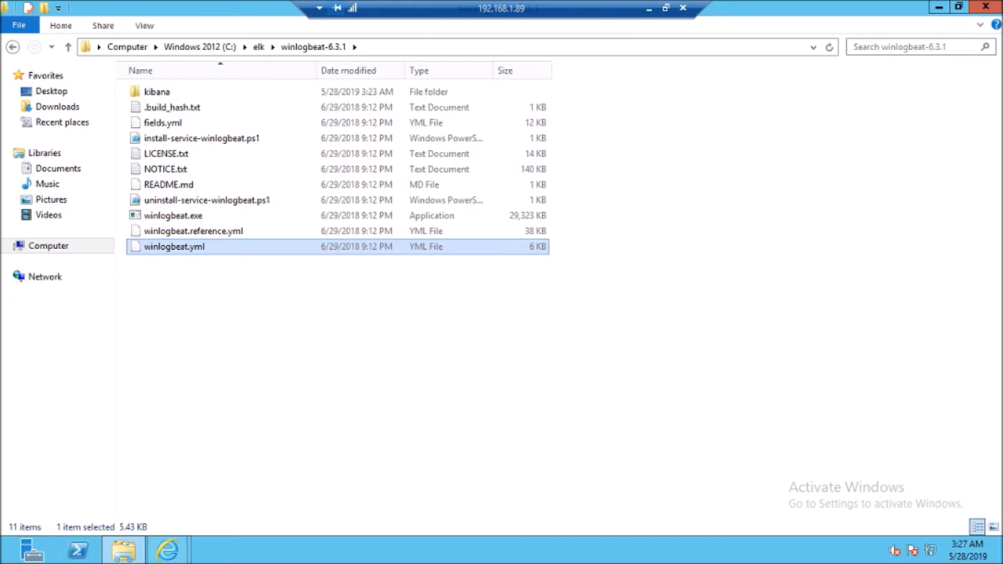
{"action": "mouse_move", "coordinate": [265, 335]}
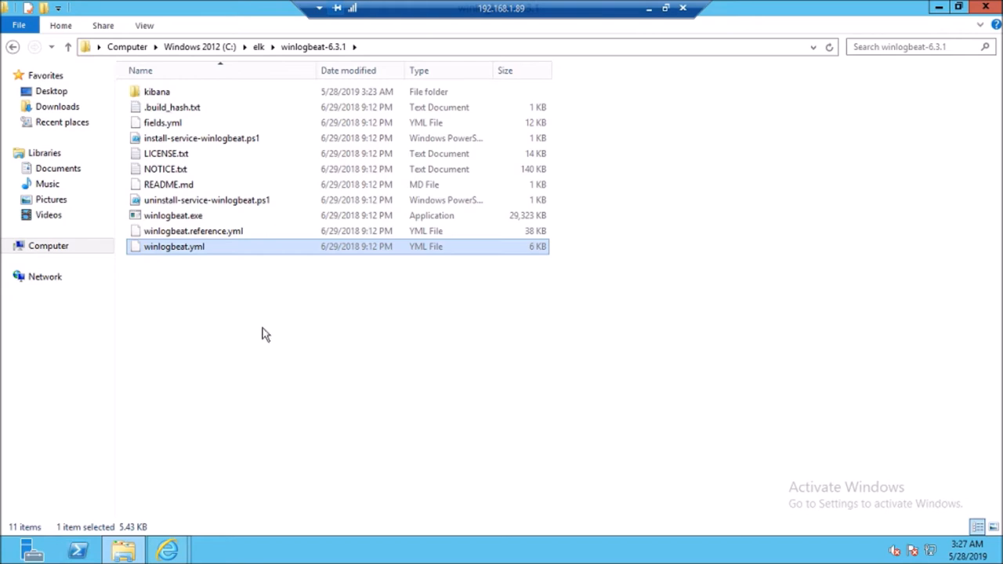
{"action": "mouse_move", "coordinate": [243, 330]}
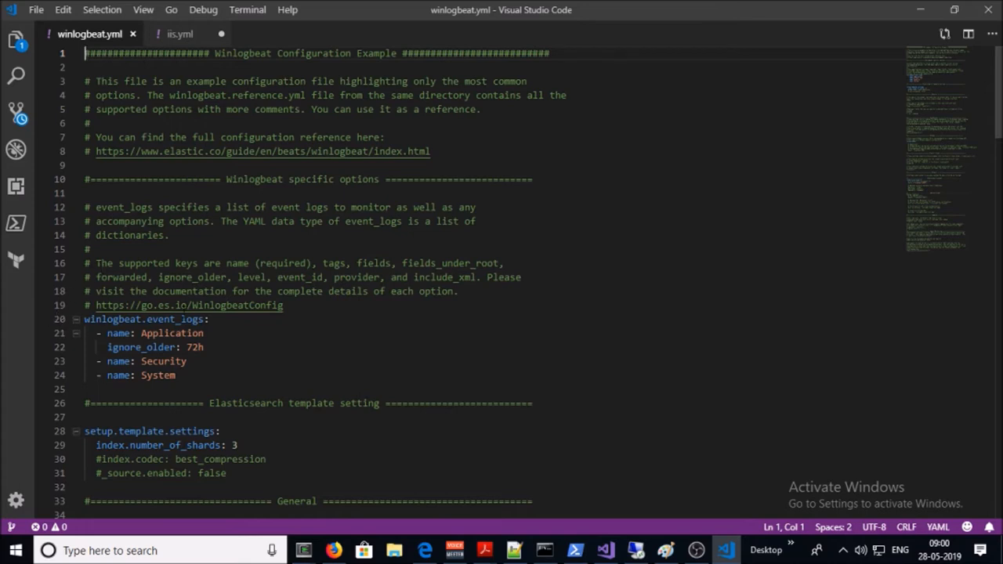
- Delete the Application log's 'ignore_older: 72h' line and realign the Security entry
{"action": "left_click_drag", "start_coordinate": [93, 333], "coordinate": [176, 374]}
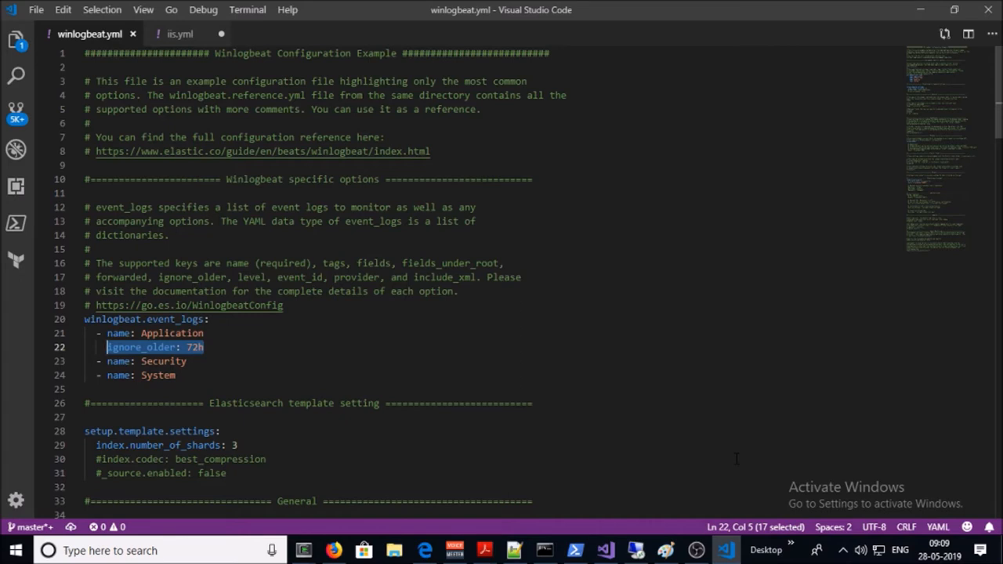
{"action": "key", "text": "Delete"}
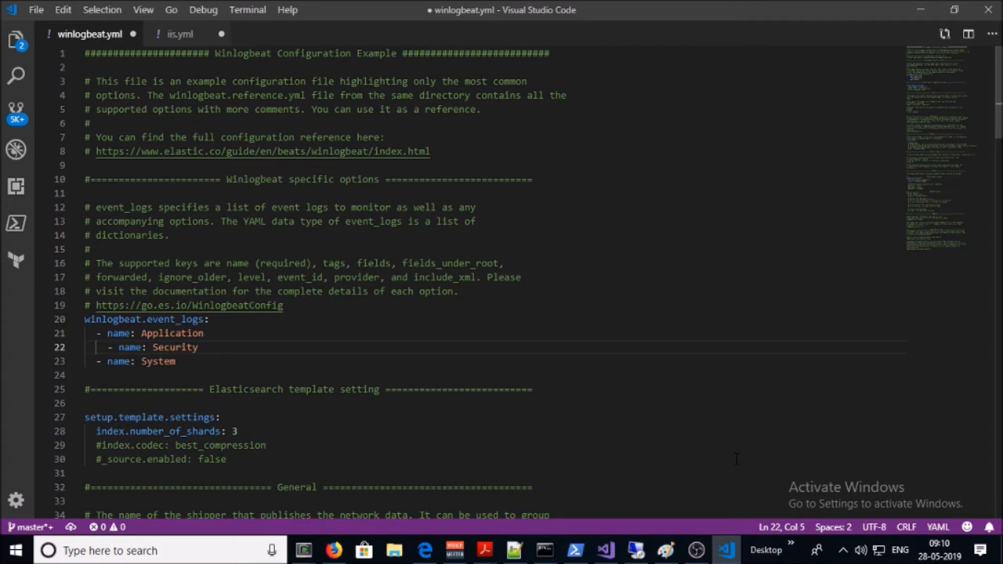
{"action": "left_click_drag", "start_coordinate": [84, 333], "coordinate": [176, 361]}
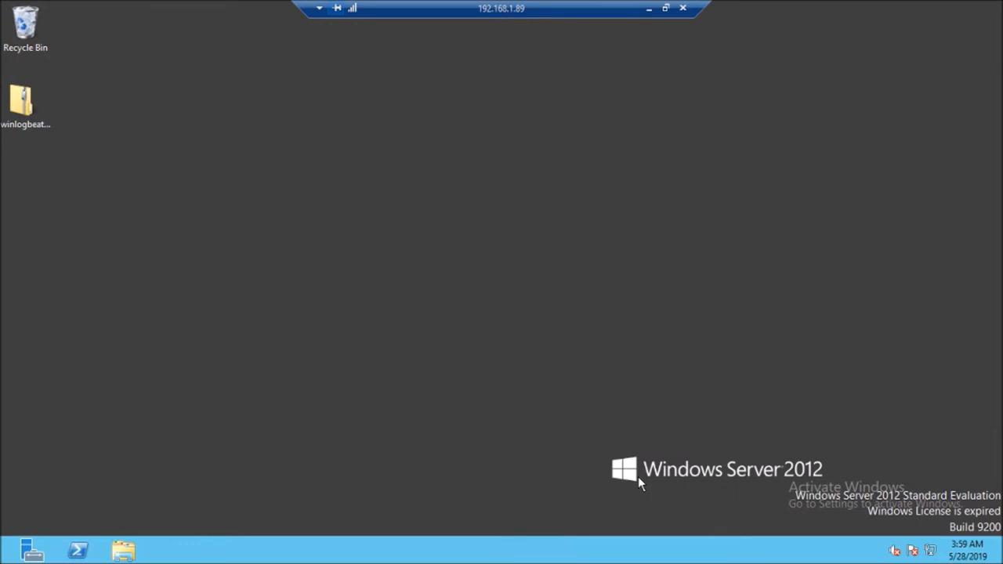
- Run 'Get-WinEvent -ListLog * | Format-List -Property LogName' in a new PowerShell session
{"action": "right_click", "coordinate": [77, 550]}
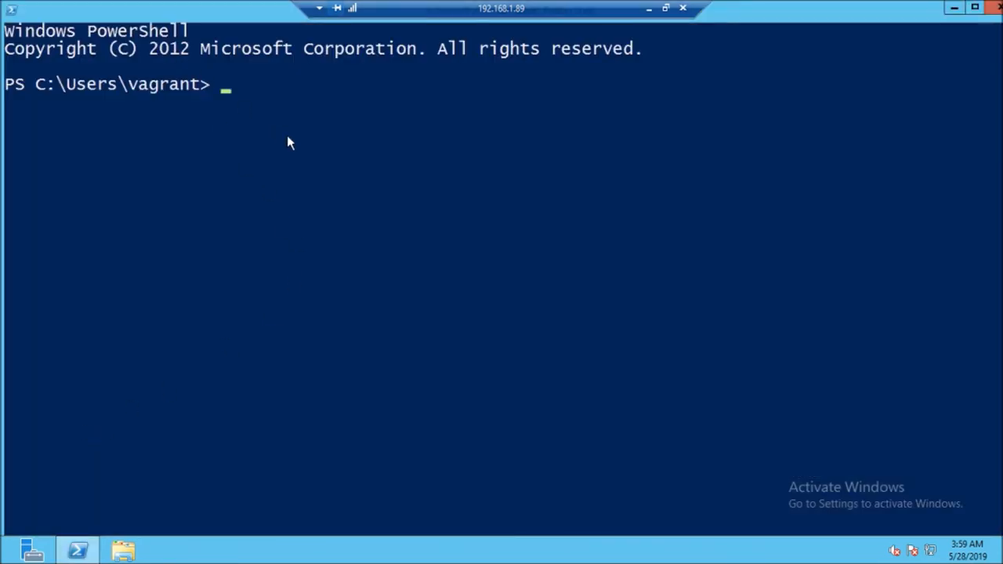
{"action": "type", "text": "Get-WinEvent -ListLog * | Format-List -Property LogName"}
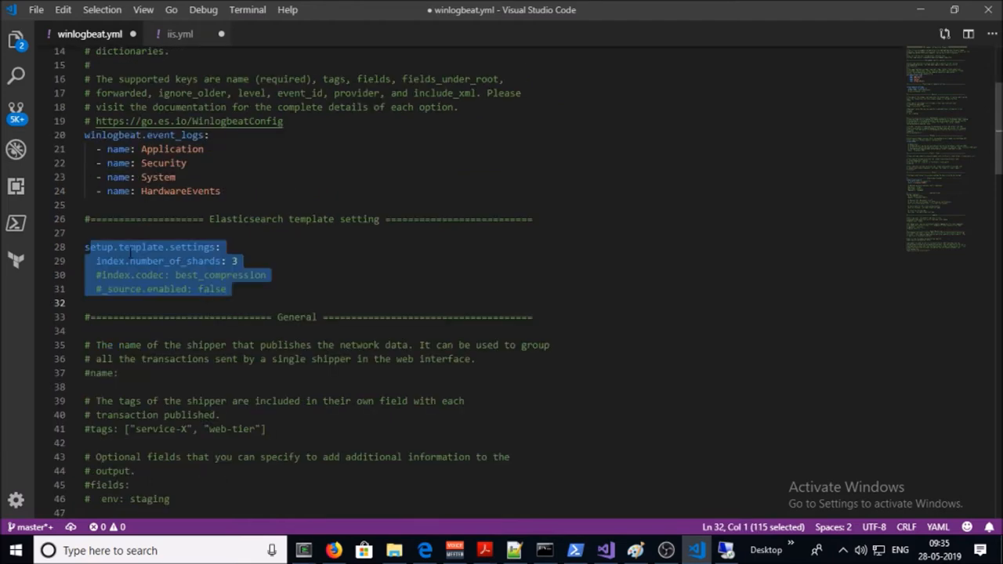
- Scroll winlogbeat.yml down to the setup.kibana host section
{"action": "scroll", "scroll_direction": "down", "scroll_amount": 3}
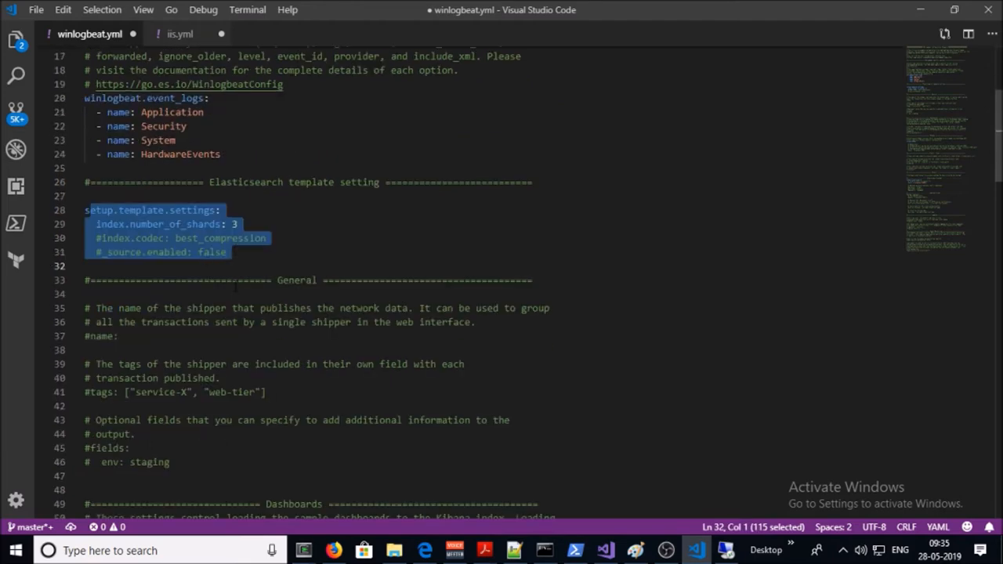
{"action": "scroll", "scroll_direction": "down", "scroll_amount": 3}
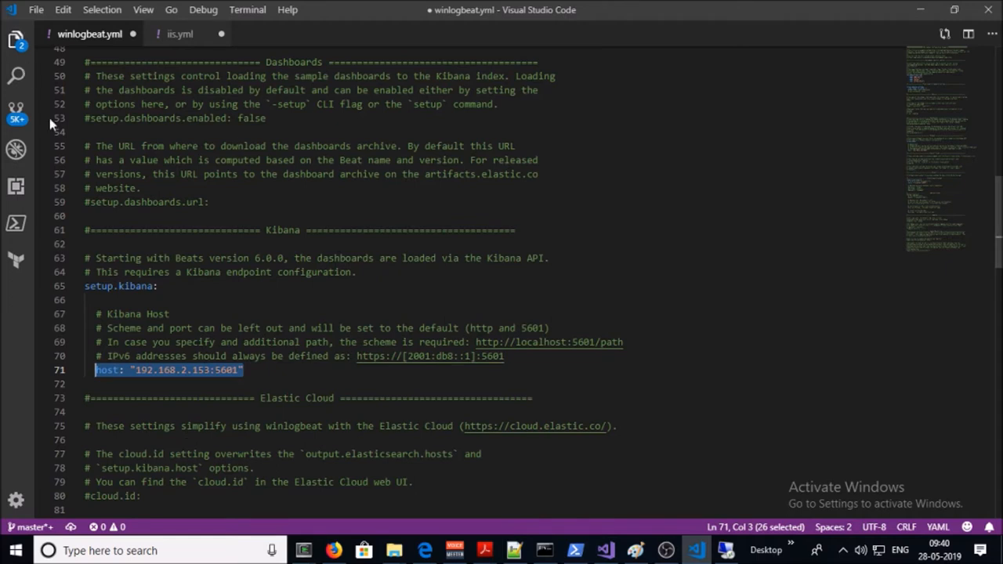
- Change the Elasticsearch output host from localhost to 192.168.2.150
{"action": "scroll", "scroll_direction": "down", "scroll_amount": 3}
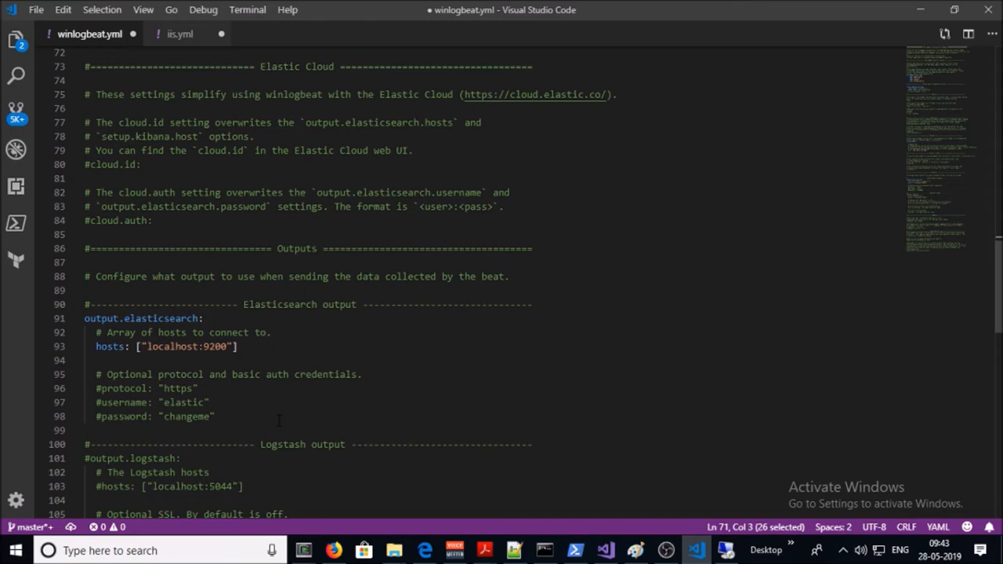
{"action": "type", "text": "192.168.2.150"}
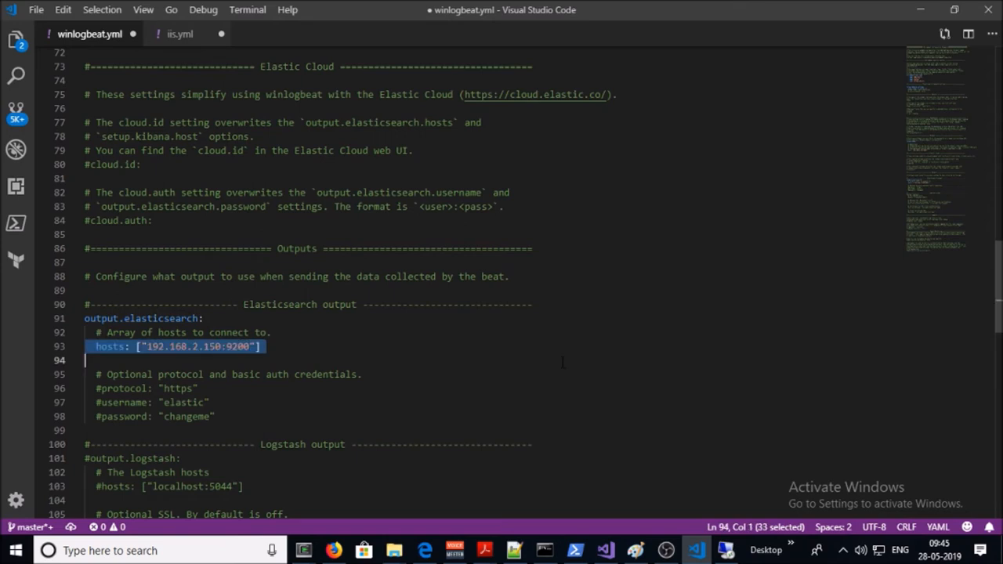
{"action": "scroll", "scroll_direction": "down", "scroll_amount": 3}
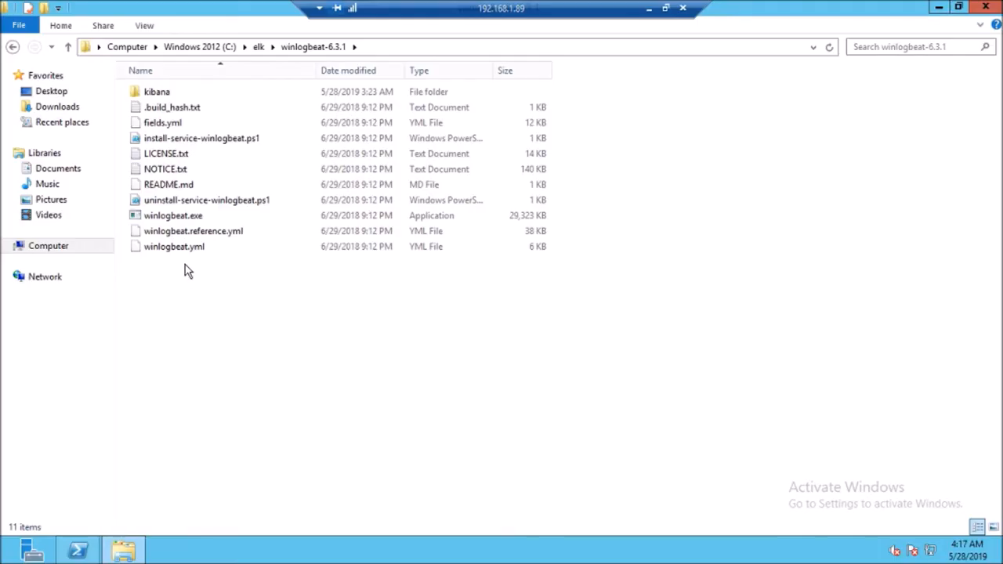
- Rename winlogbeat.yml to winlogbeat-old.yml and refresh the folder
{"action": "right_click", "coordinate": [173, 246]}
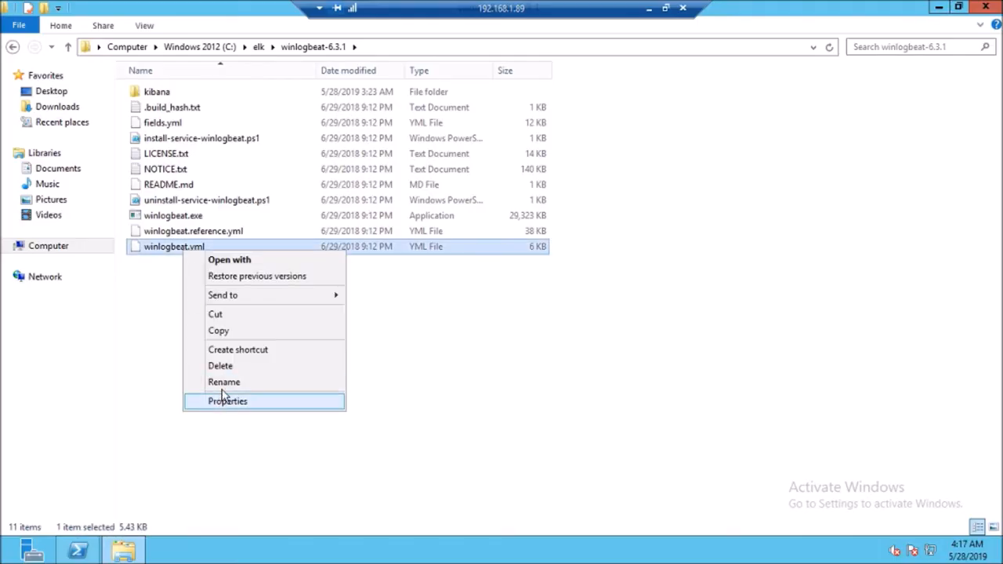
{"action": "left_click", "coordinate": [224, 382]}
{"action": "type", "text": "-old"}
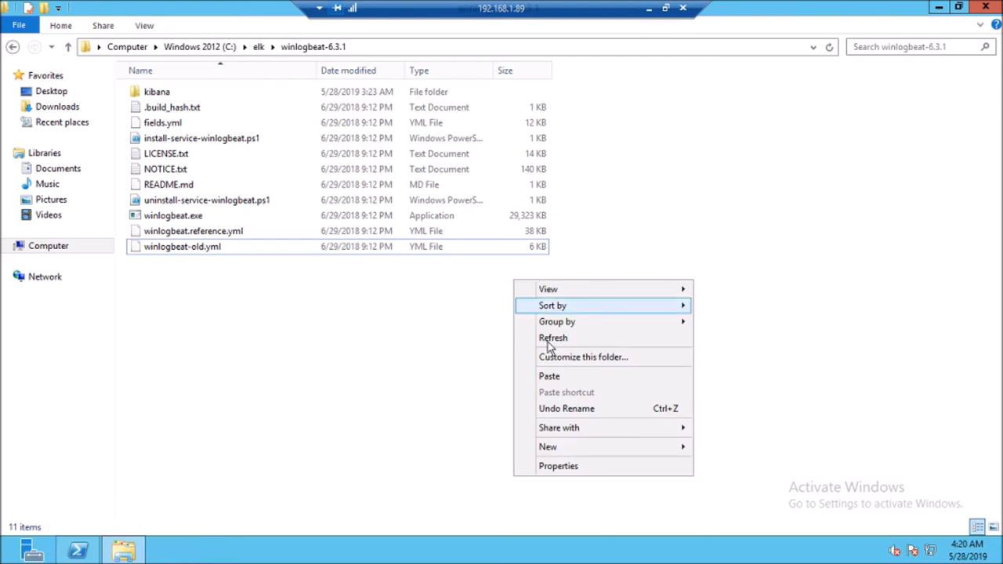
{"action": "left_click", "coordinate": [549, 376]}
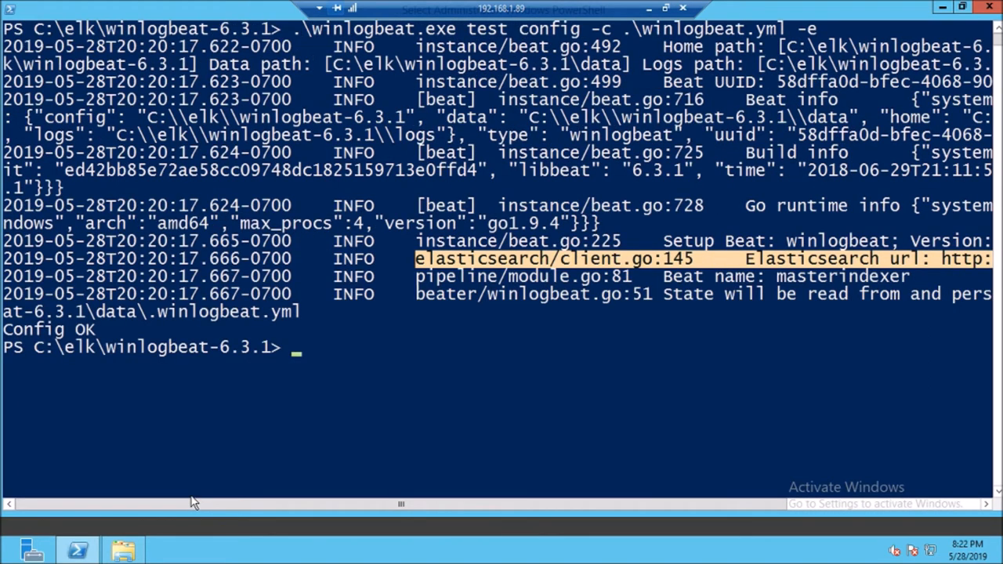
- Run '.\winlogbeat.exe setup --dashboards' to load the Kibana dashboards
{"action": "type", "text": ".\\winlogbeat.exe setup --dashboards"}
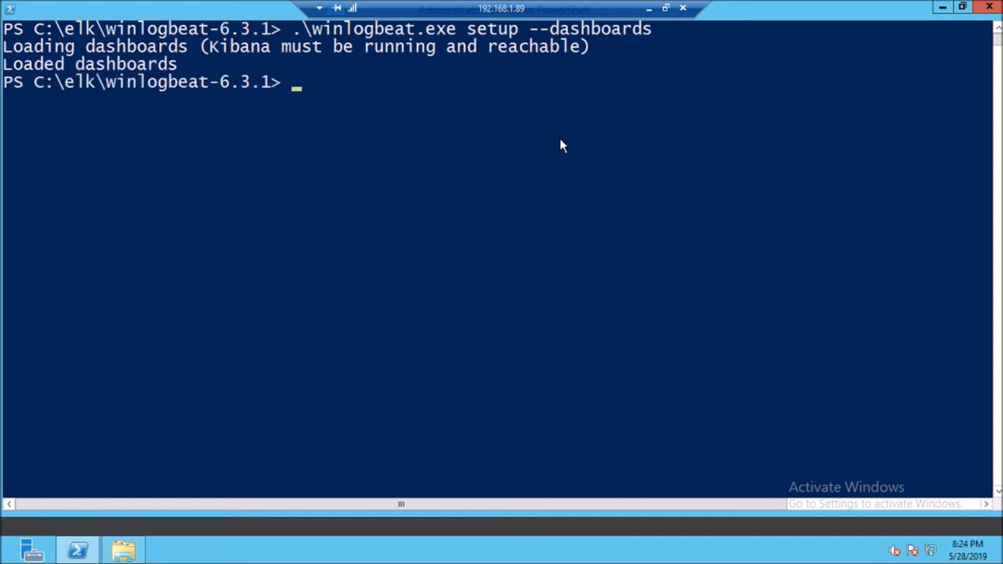
- Run '.\install-service-winlogbeat.ps1' to register the winlogbeat service
{"action": "type", "text": ".\\install-service-winlogbeat.ps1"}
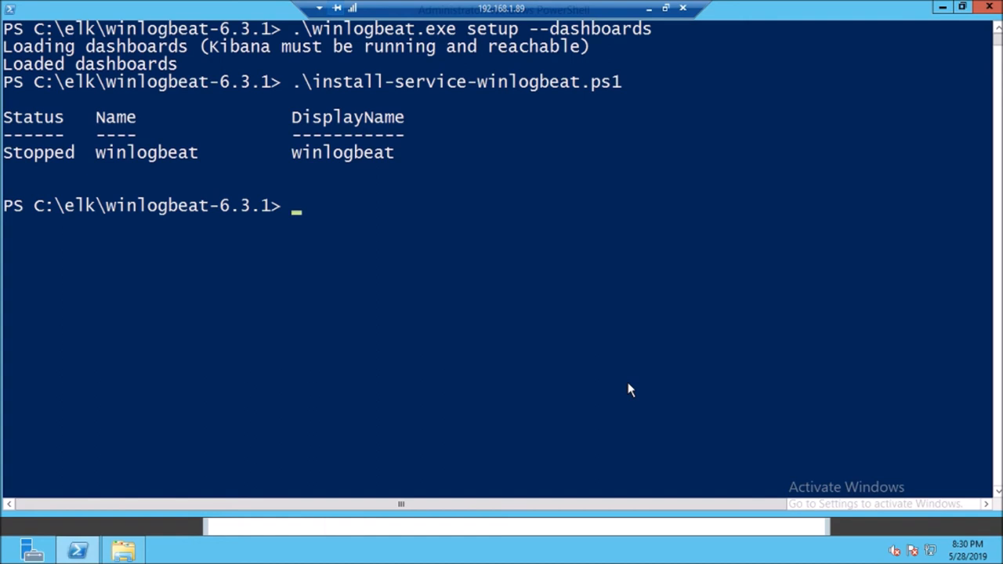
- Run 'Start-Service winlogbeat' to start the service
{"action": "type", "text": "Start-Service winlogbeat"}
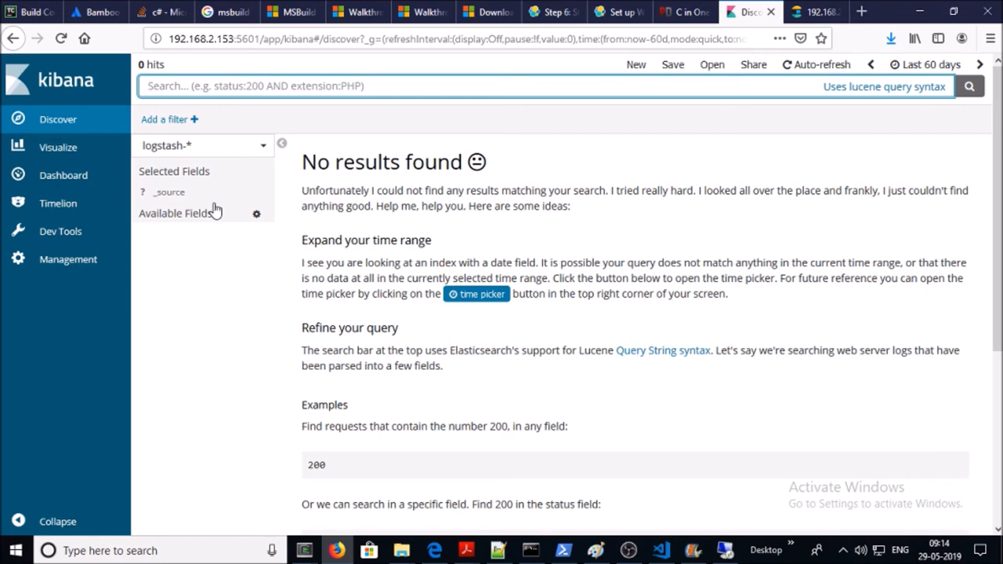
- Open the Winlogbeat Dashboard and scroll to the Sources, Top Event IDs and Event Levels panels
{"action": "left_click", "coordinate": [63, 174]}
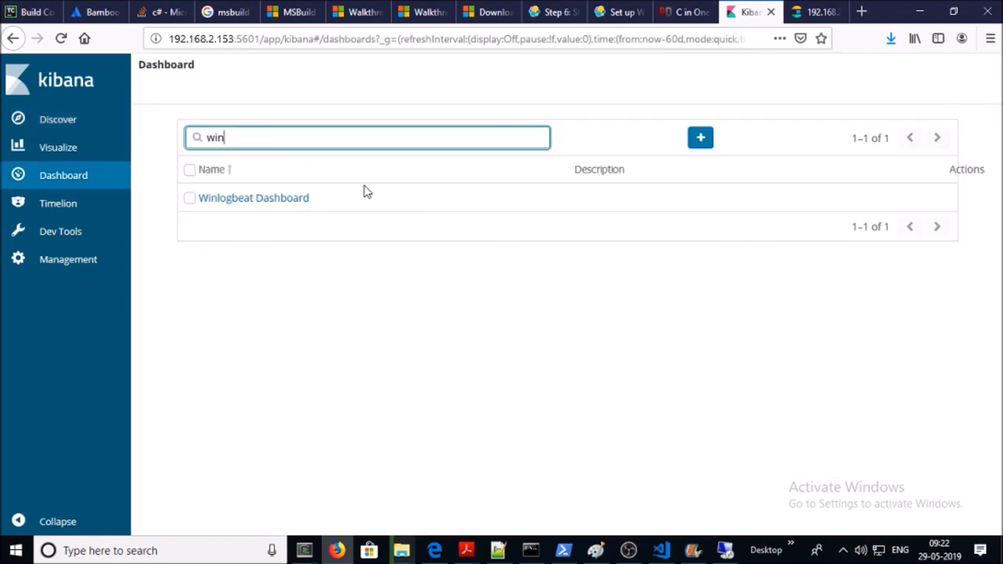
{"action": "mouse_move", "coordinate": [260, 279]}
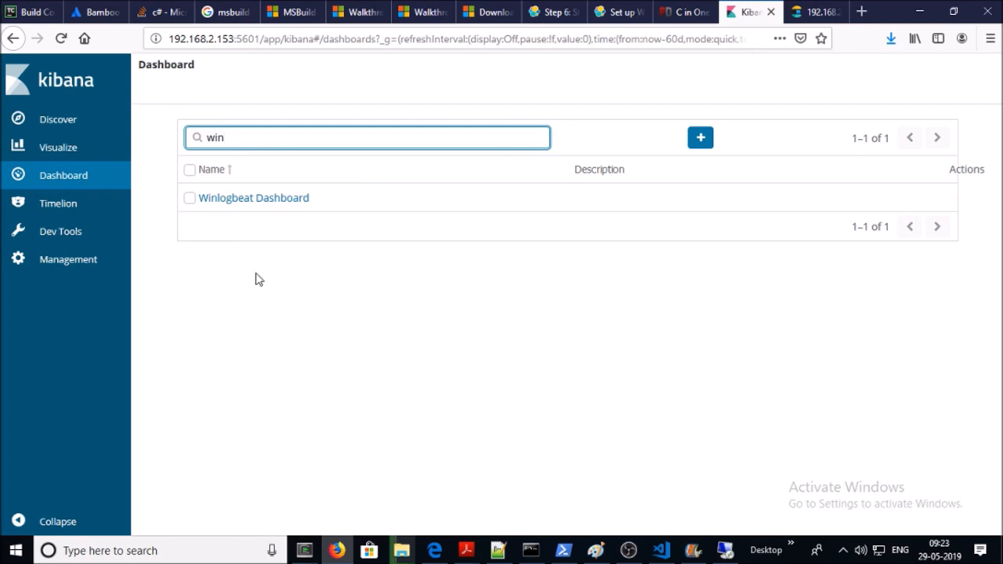
{"action": "mouse_move", "coordinate": [276, 218]}
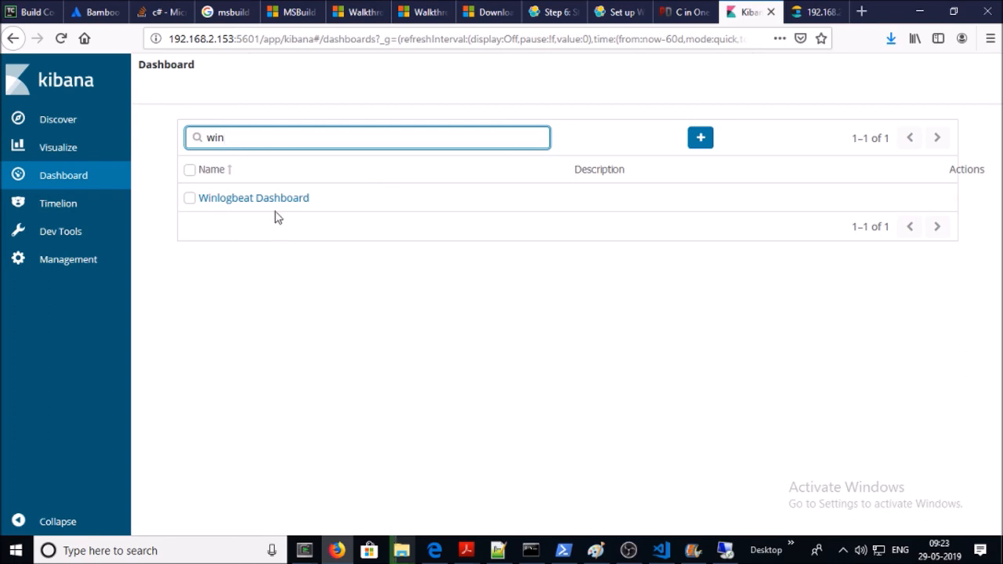
{"action": "left_click", "coordinate": [254, 197]}
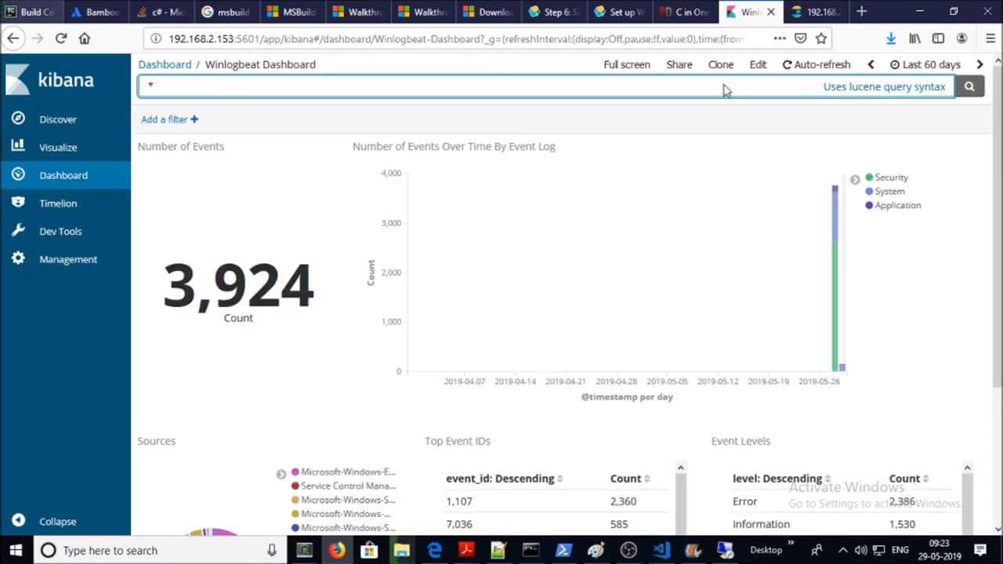
{"action": "scroll", "scroll_direction": "down", "scroll_amount": 3}
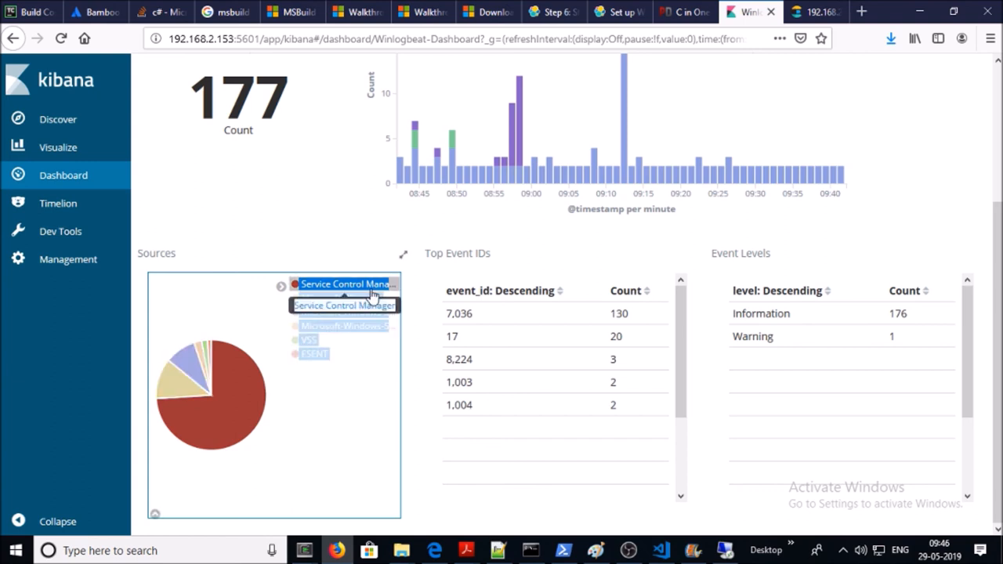
{"action": "mouse_move", "coordinate": [345, 312]}
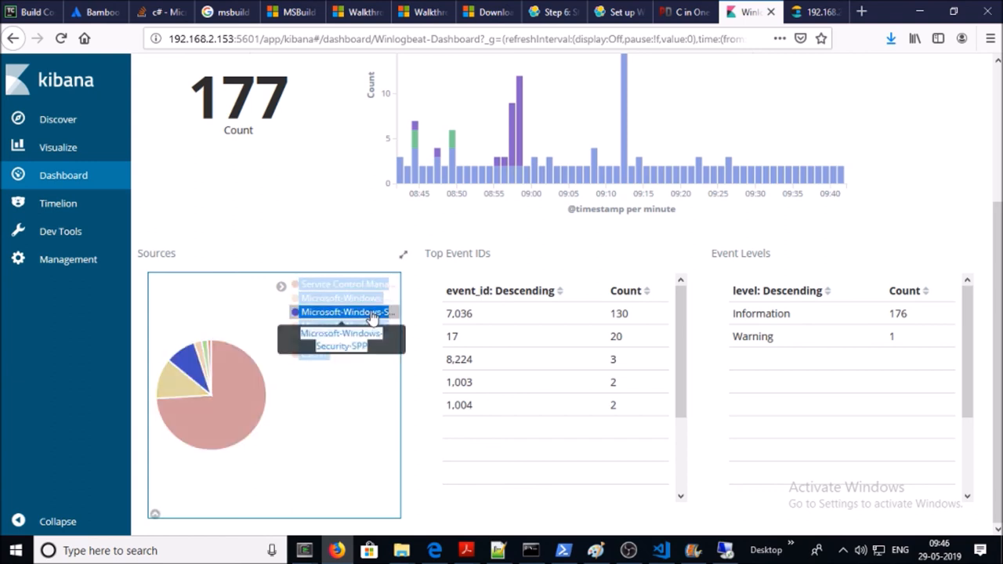
{"action": "mouse_move", "coordinate": [345, 326]}
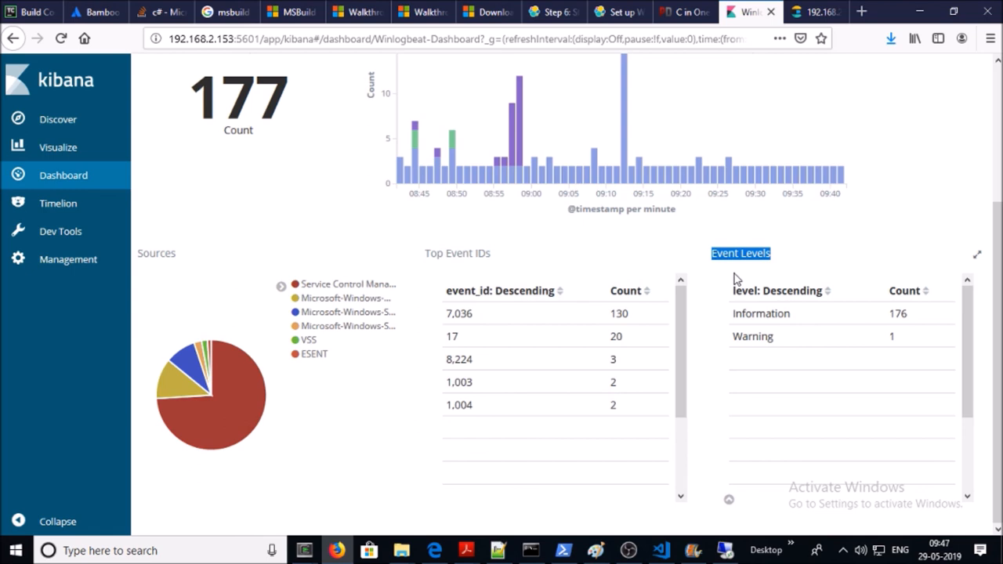
{"action": "mouse_move", "coordinate": [757, 336]}
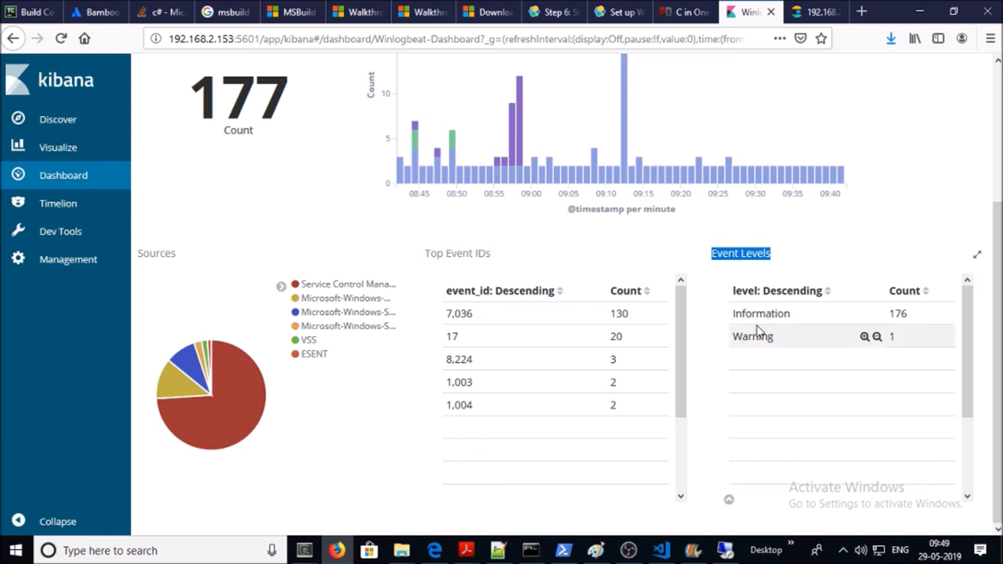
{"action": "mouse_move", "coordinate": [771, 354]}
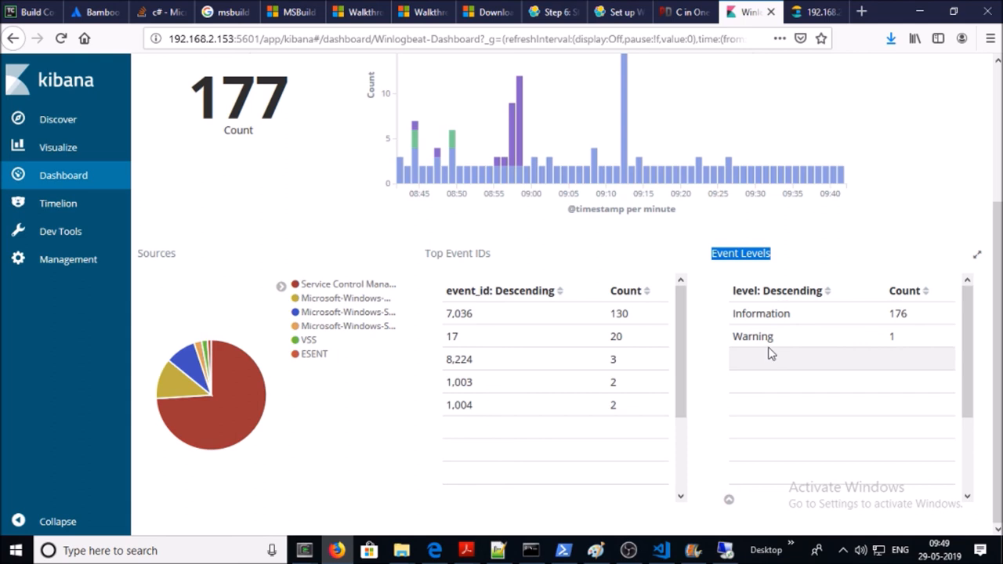
{"action": "mouse_move", "coordinate": [784, 366]}
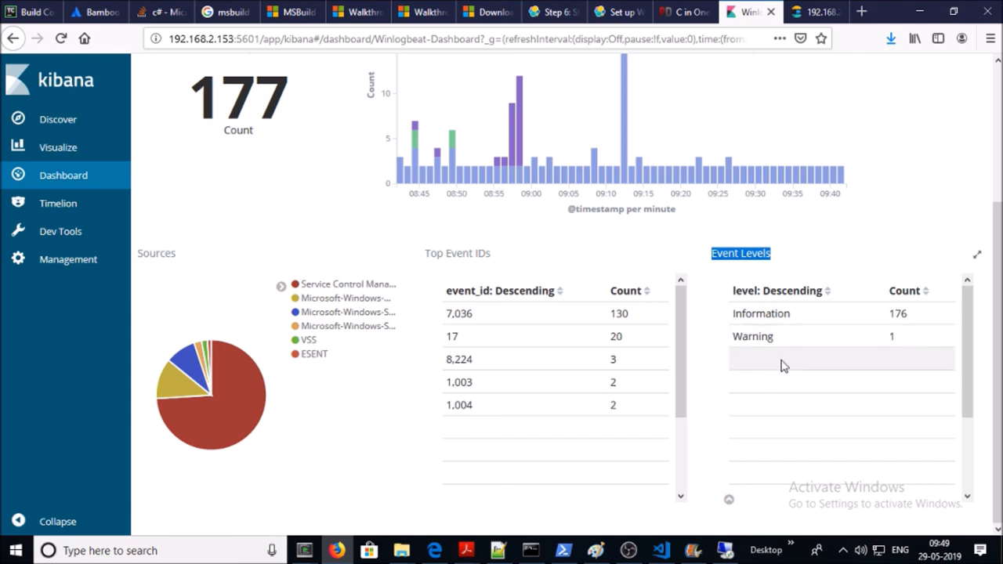